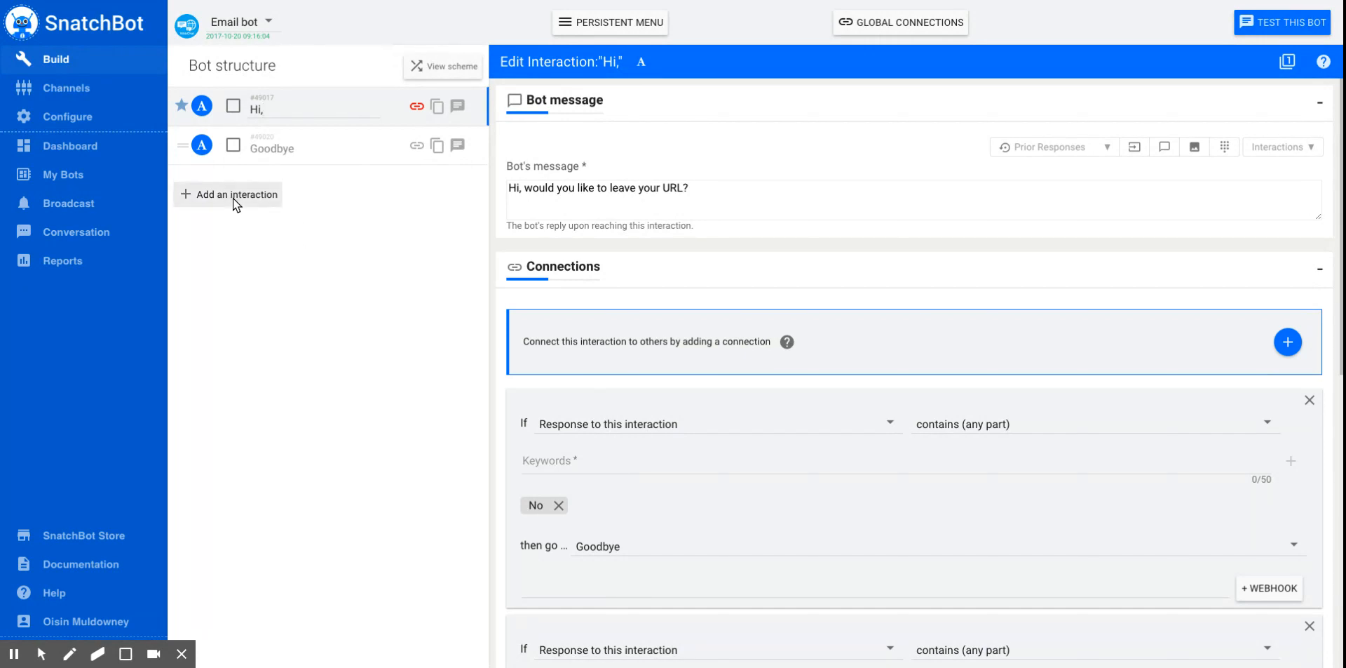
Step: Add a new interaction of type Url Extraction to the Email bot
click(236, 193)
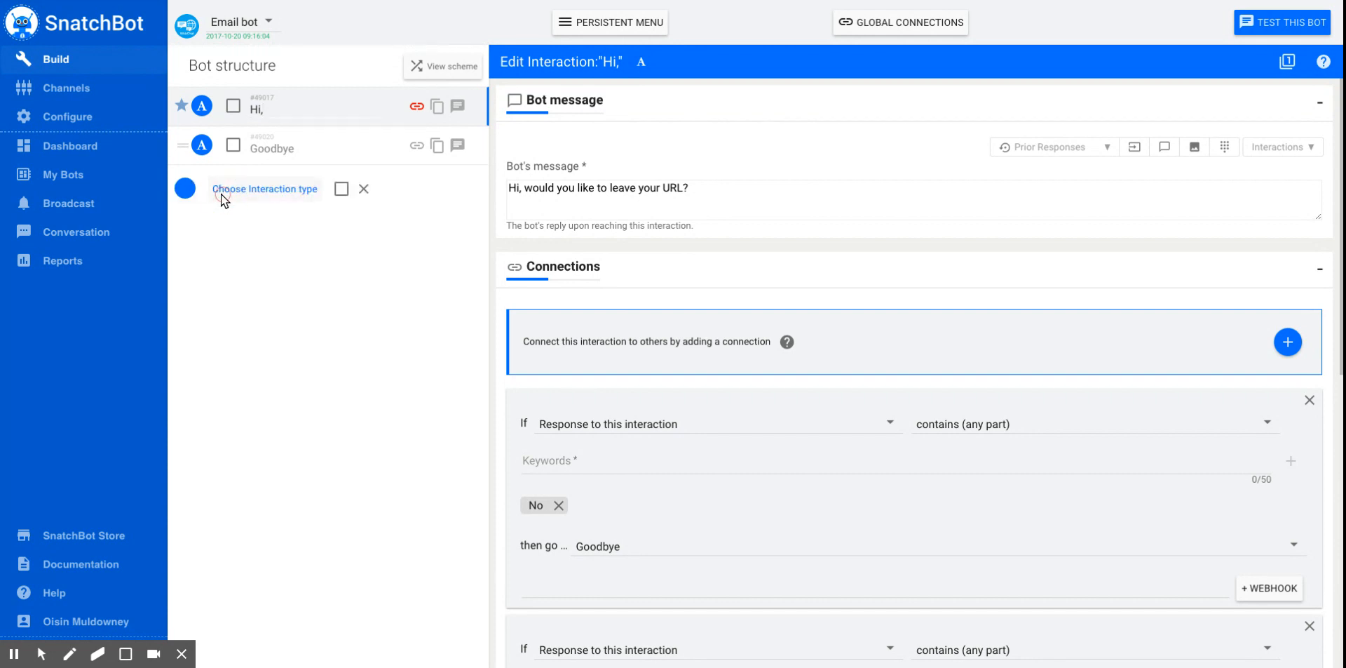
click(264, 188)
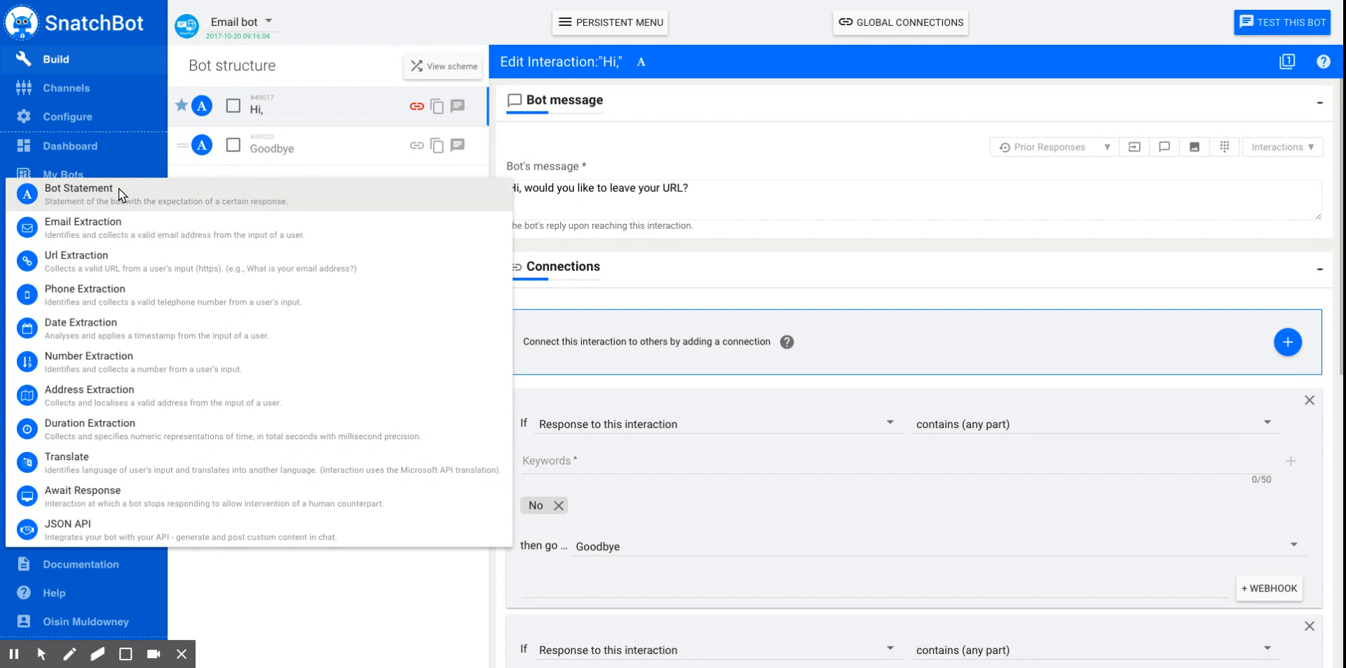
mouse_move(141, 260)
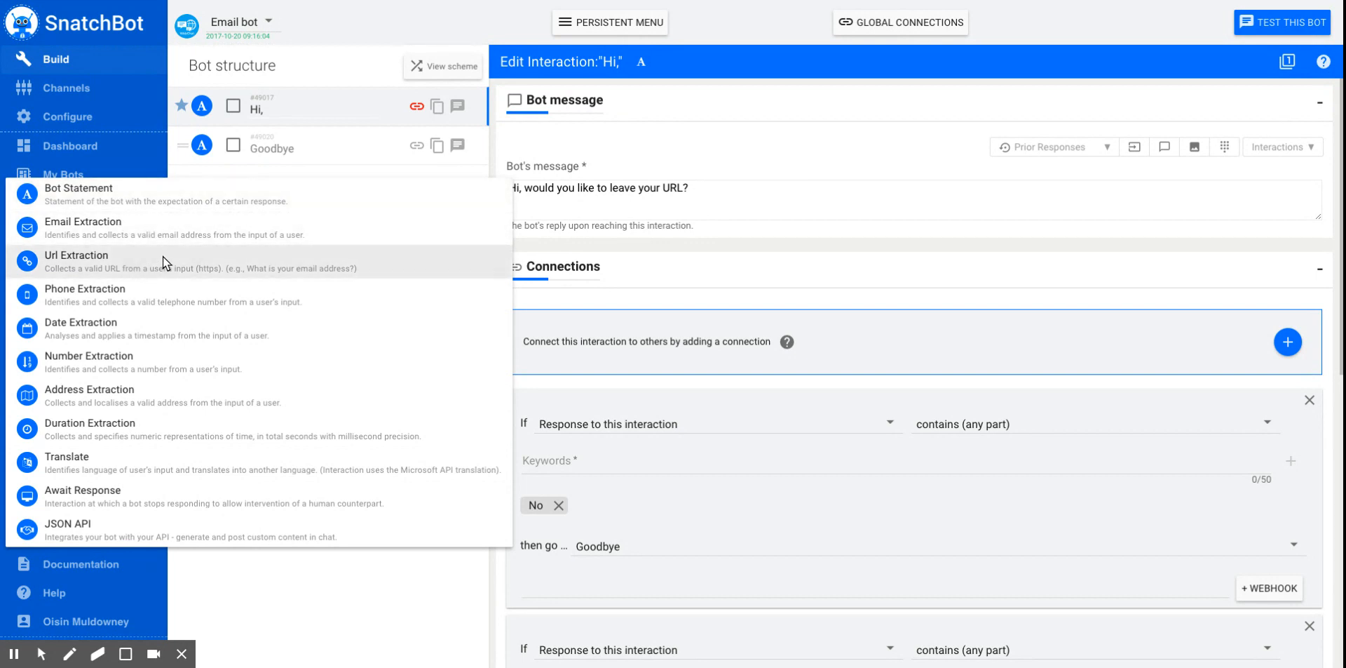
click(75, 254)
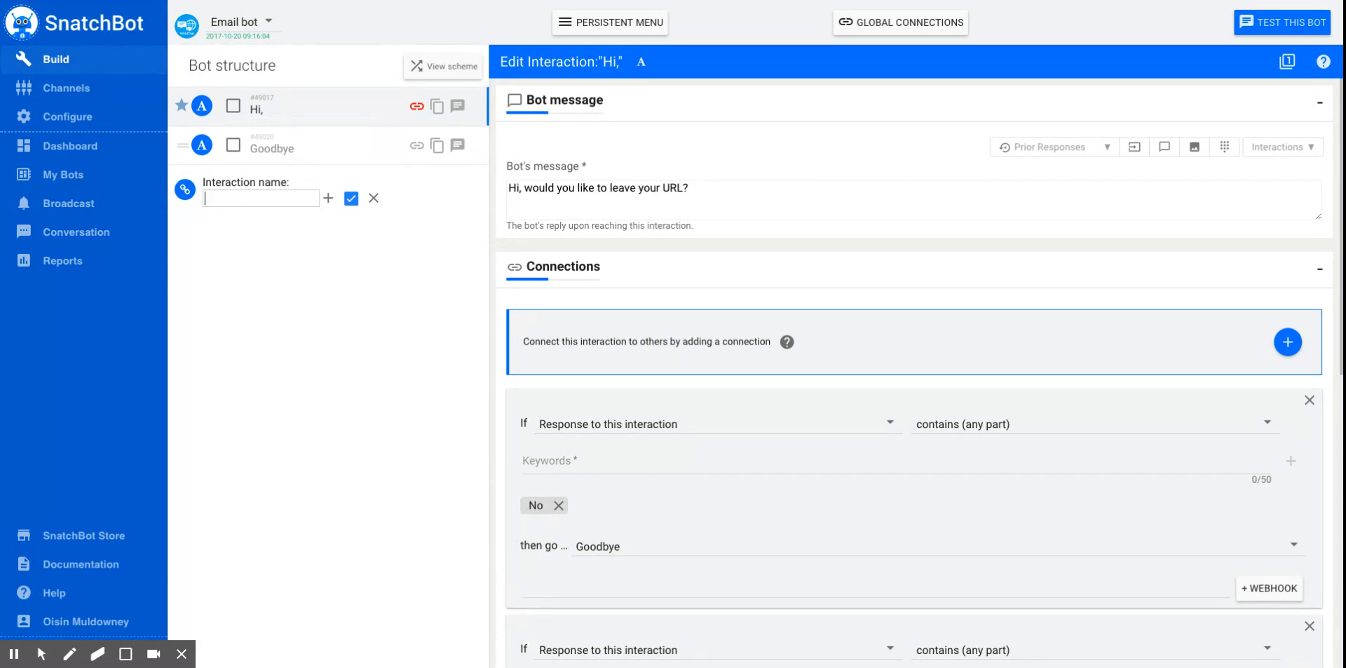
mouse_move(397, 270)
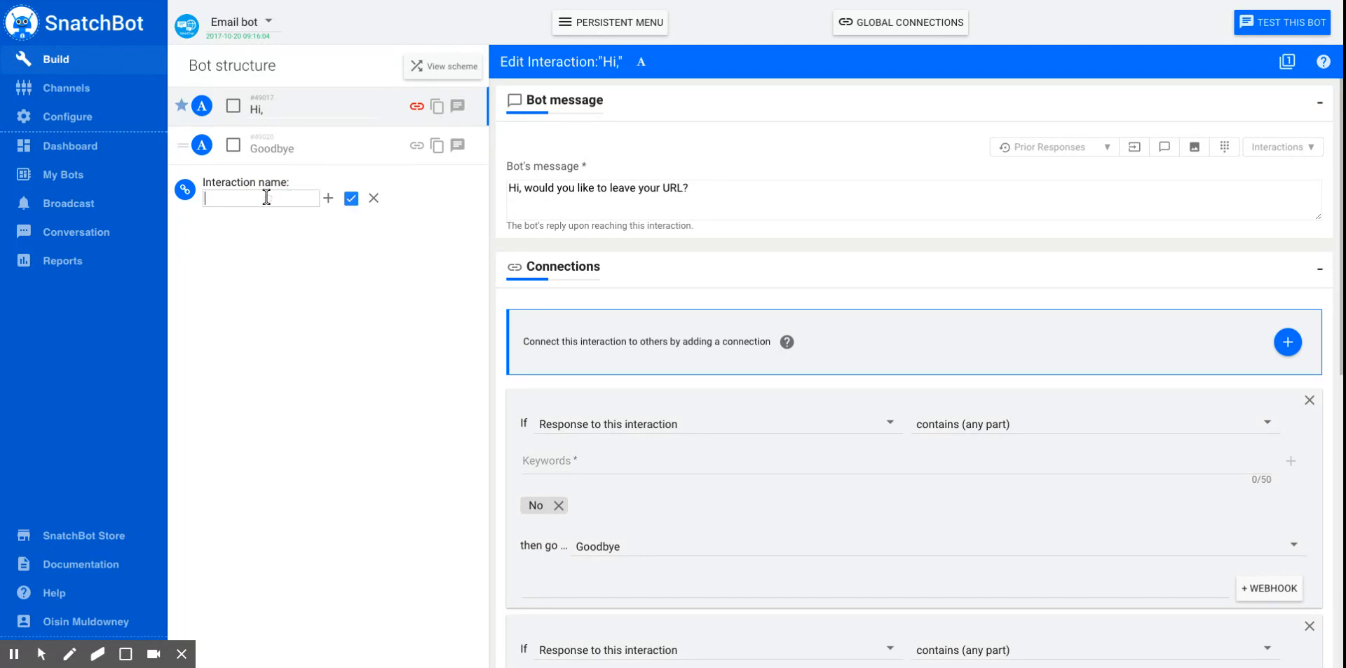
Step: Name the new URL Extraction interaction 'URL' and save it
text(URL)
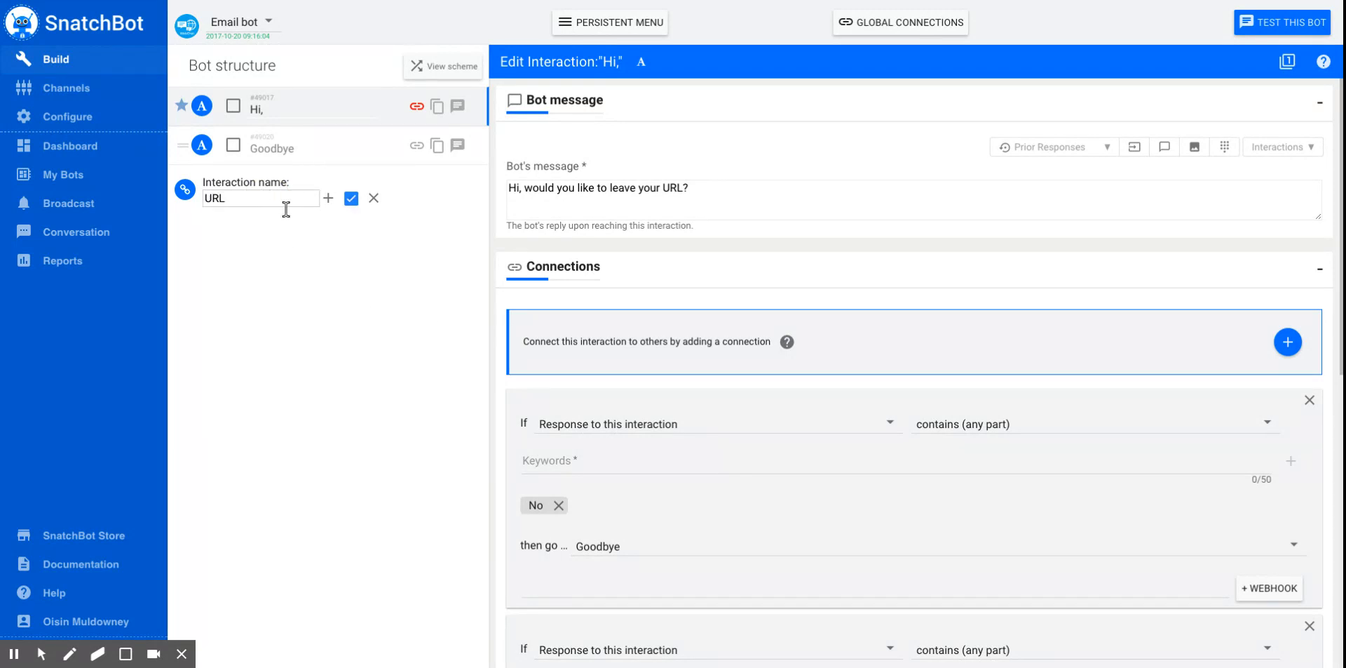
click(351, 199)
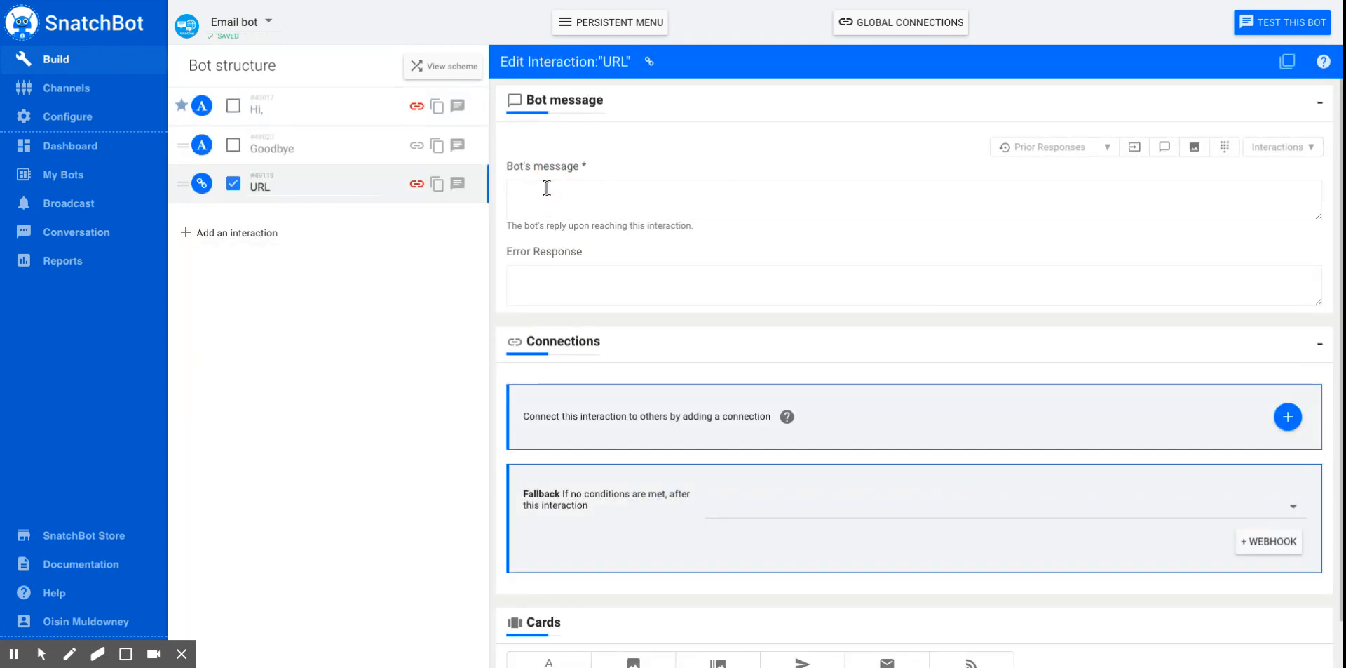
Step: Set the message 'Thanks, please leave the URL below' and error 'Oh dear, that does not seem to be a valid URL'
text(Thanks, please leave the URL below)
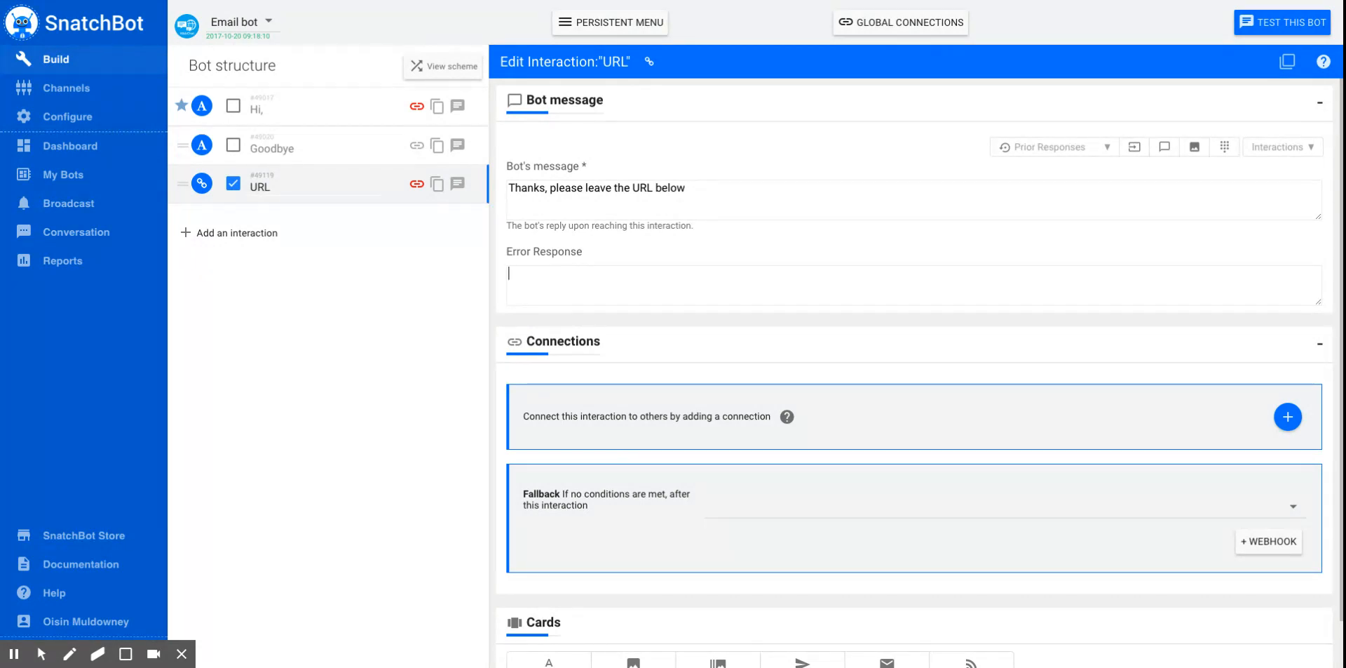
text(Oh dear, that se)
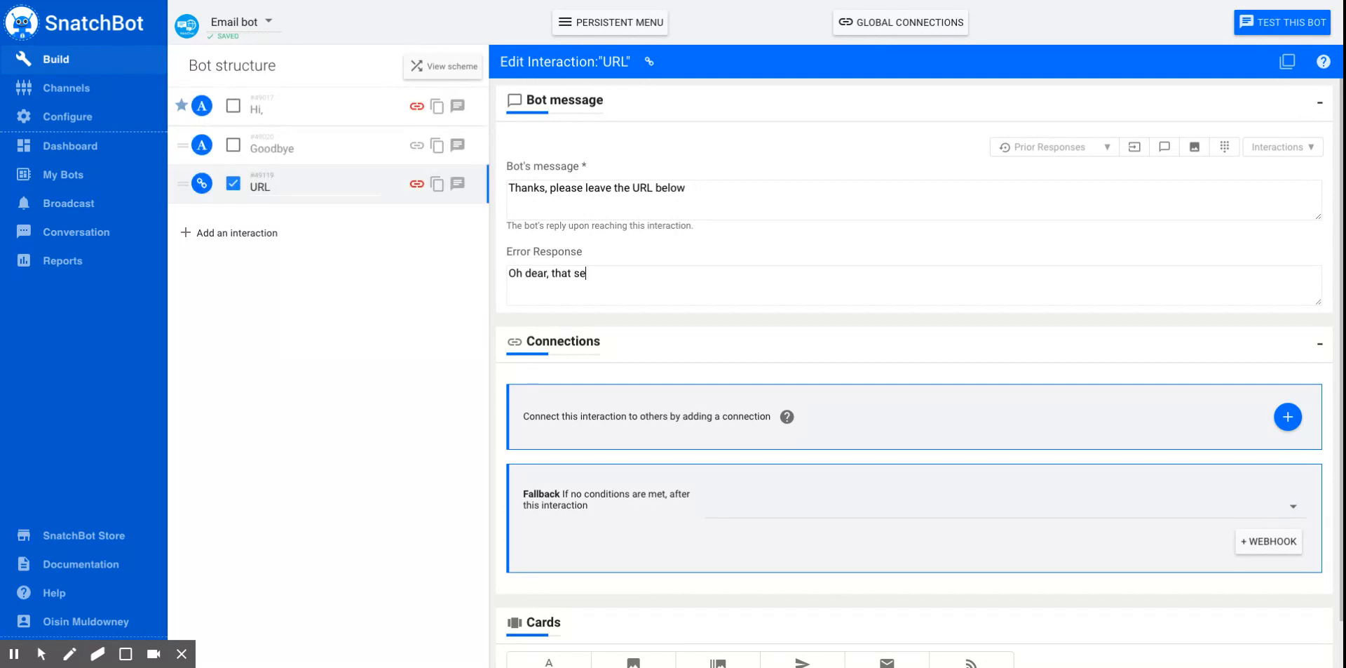
text(does not s)
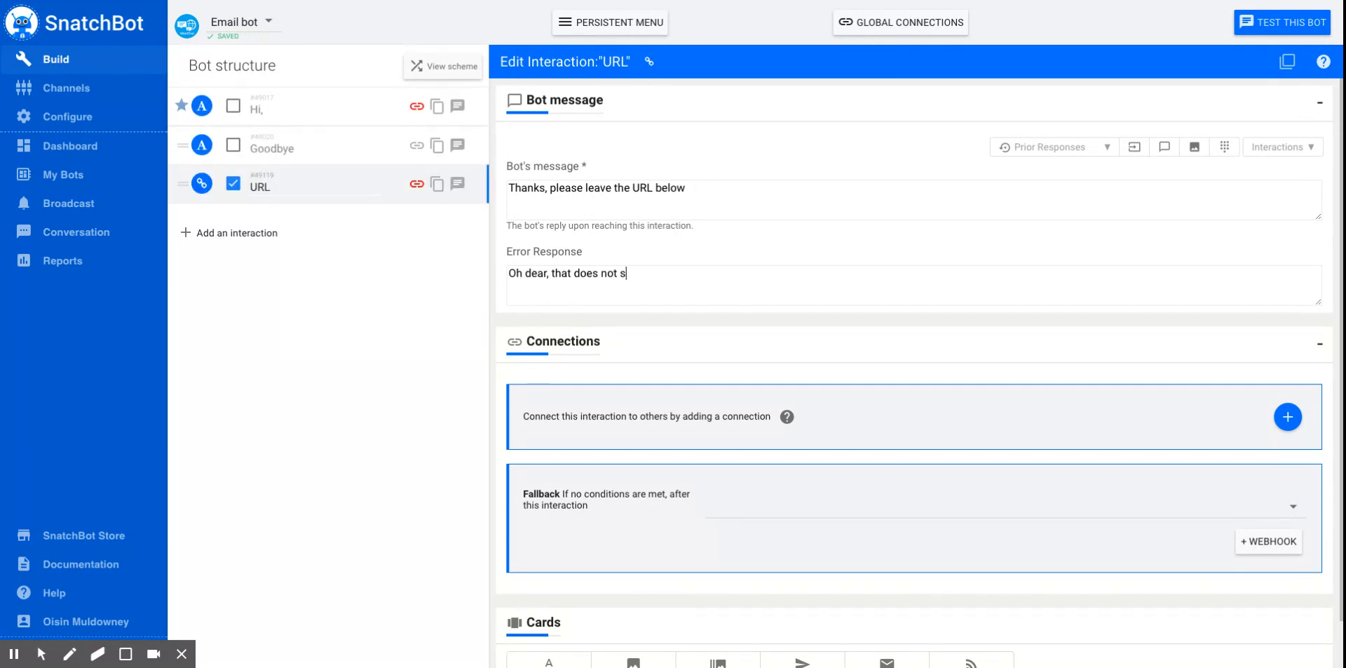
text(eem to be a vali)
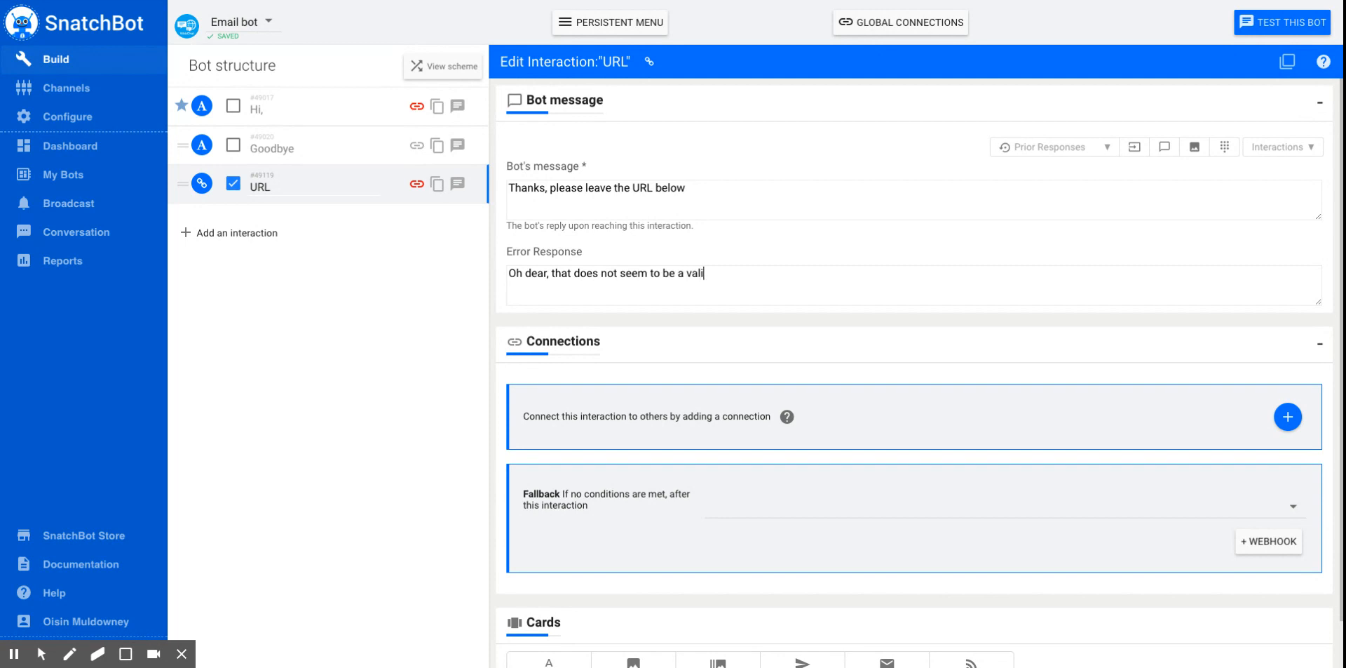
text(d URL)
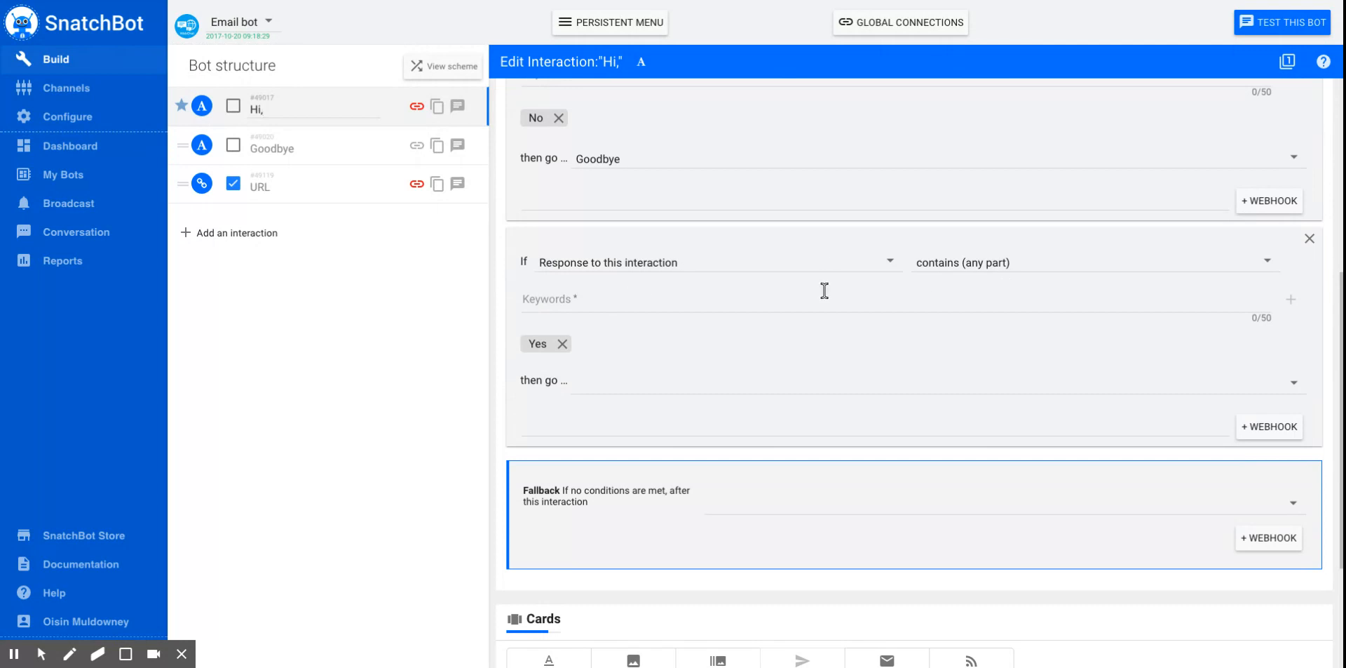
Step: Route the Hi interaction's Yes connection to the URL interaction and start a test chat
click(664, 385)
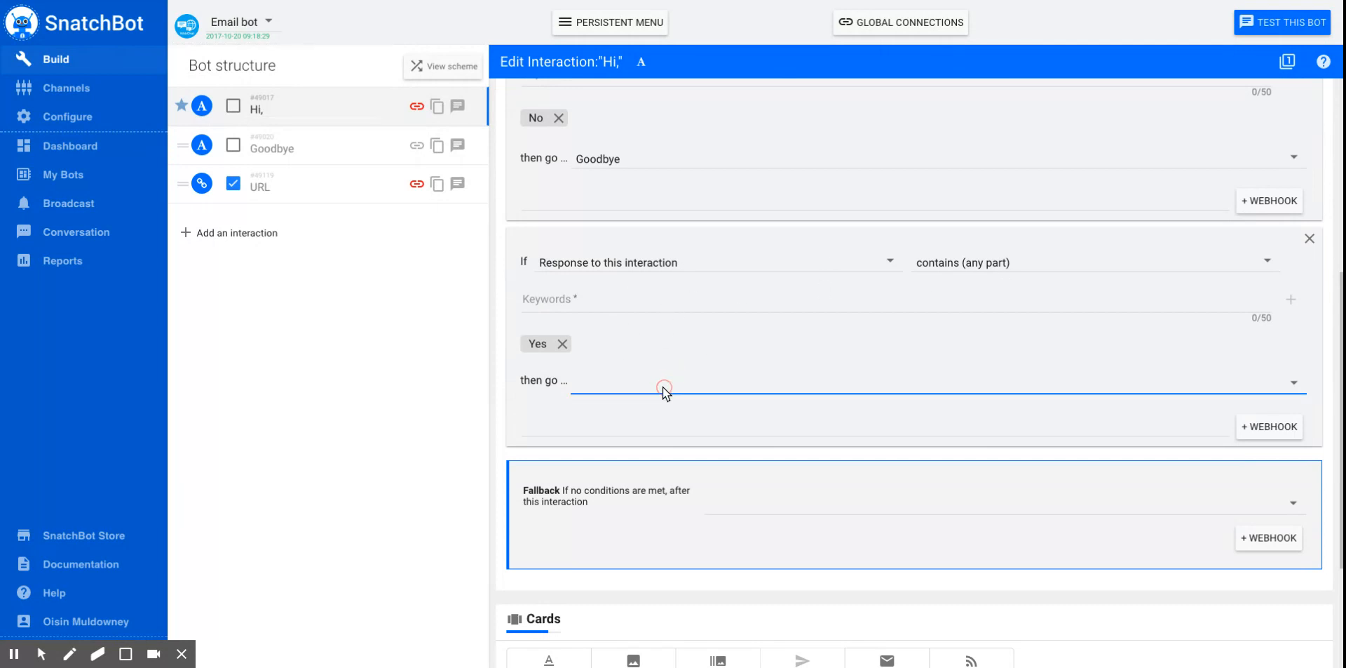
click(665, 385)
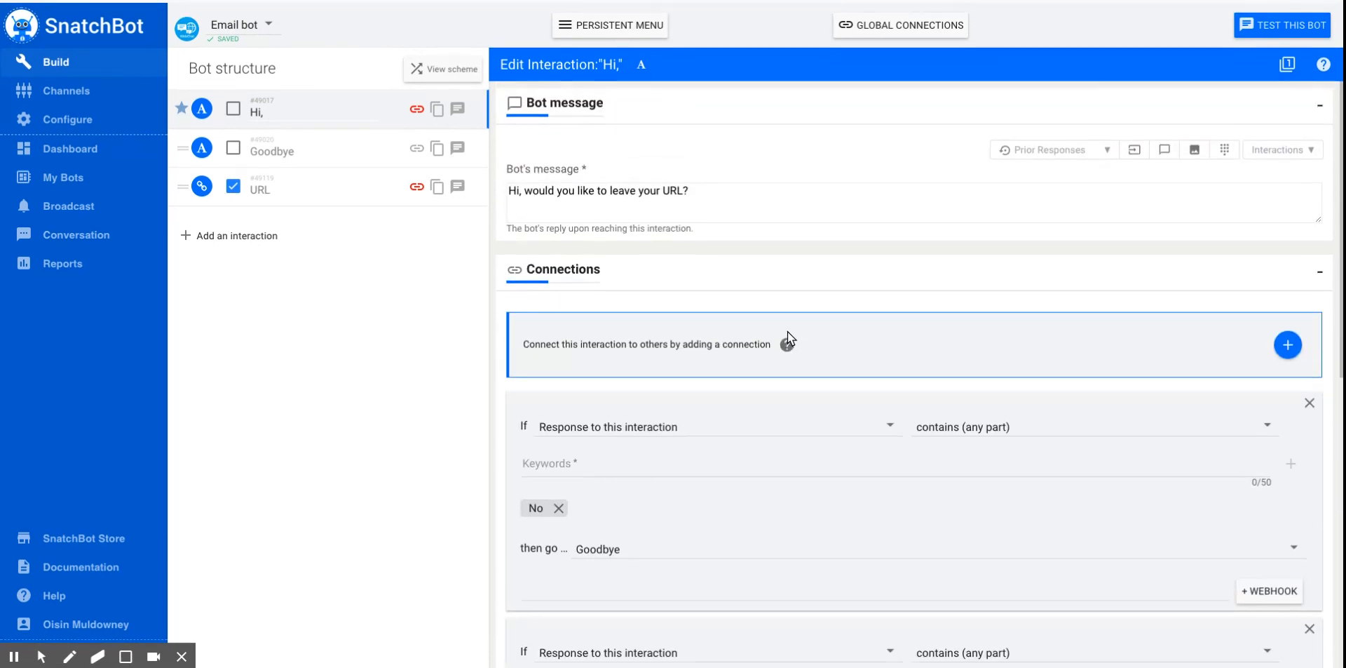
click(1289, 24)
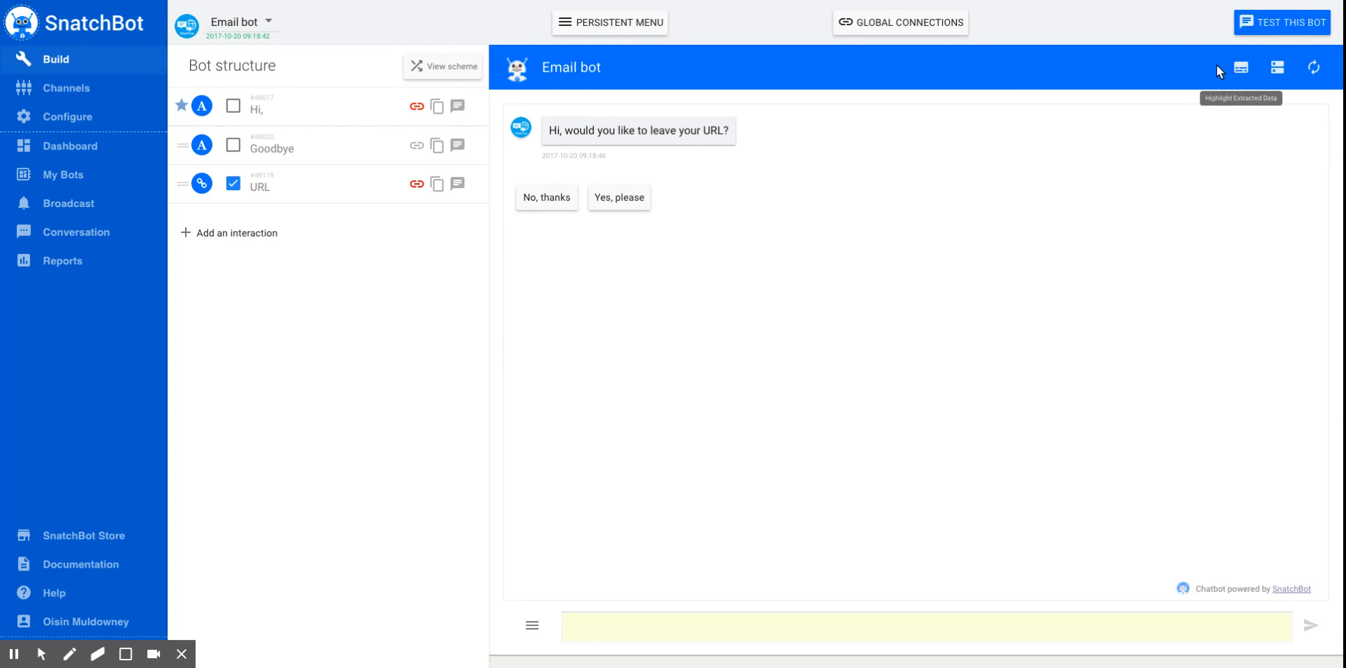
mouse_move(1236, 70)
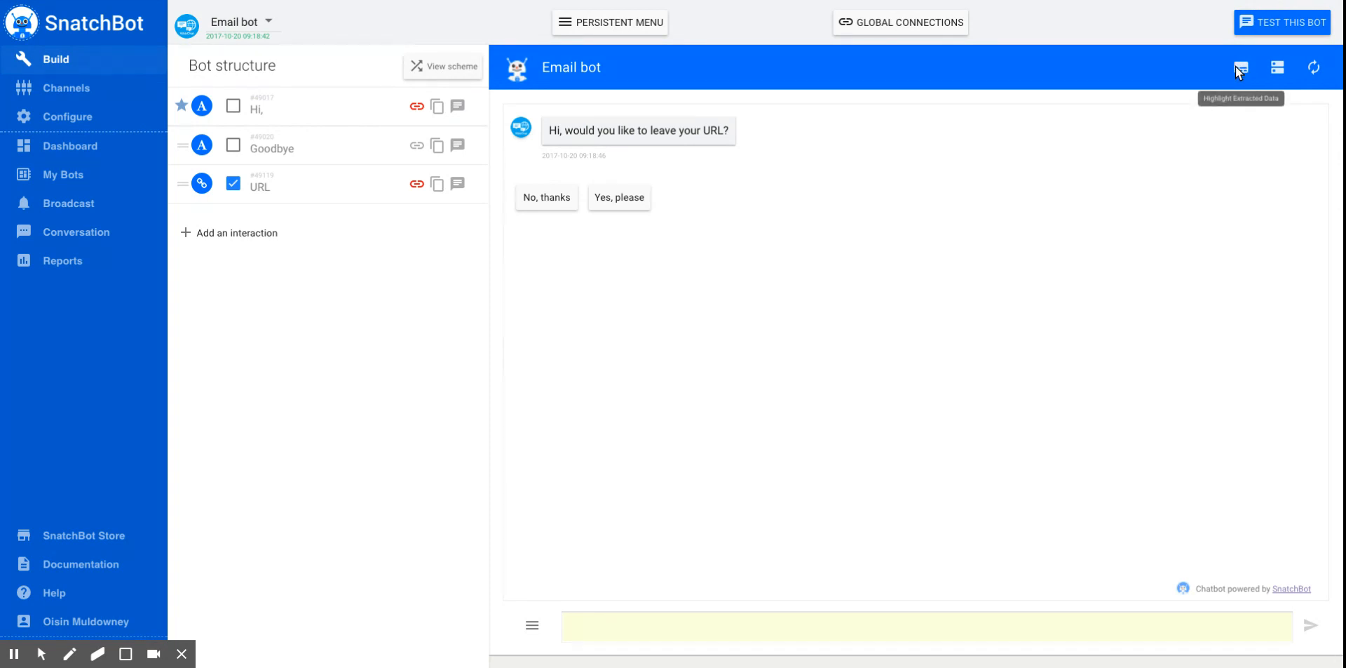
mouse_move(605, 186)
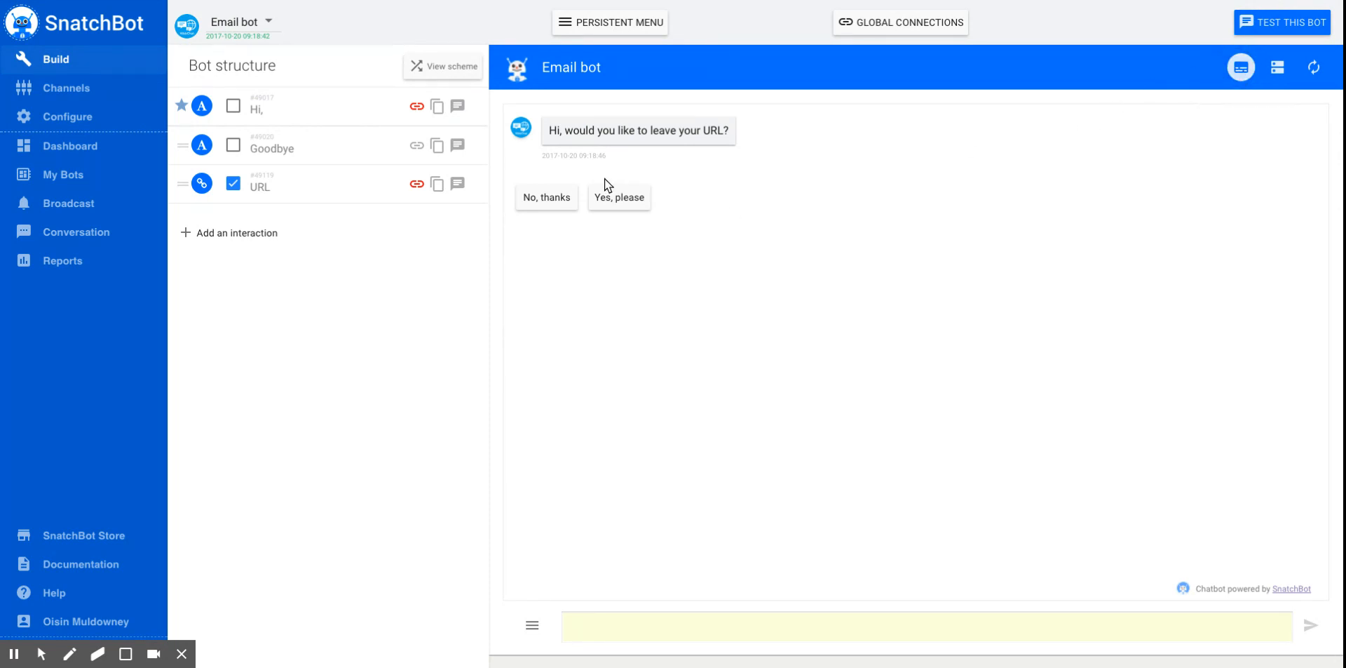
Step: Answer 'Yes, please' and send snatchbot.me, which is highlighted as an extracted Url
click(618, 197)
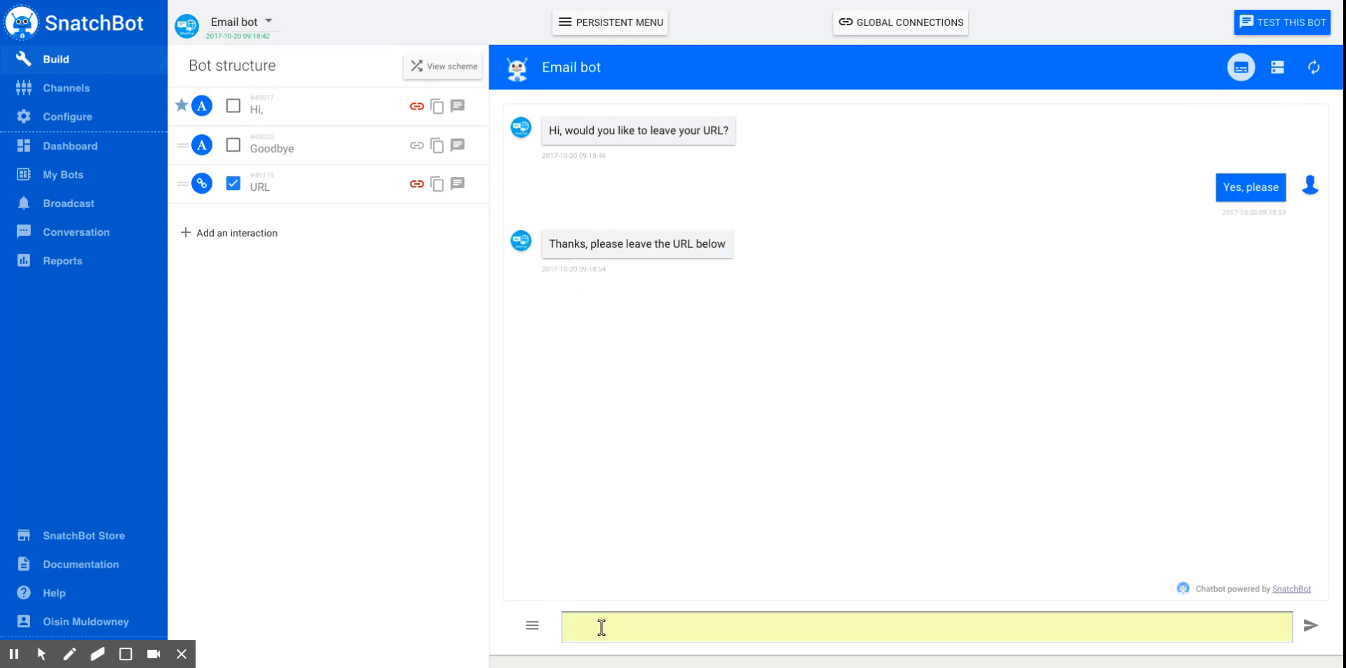
text(http)
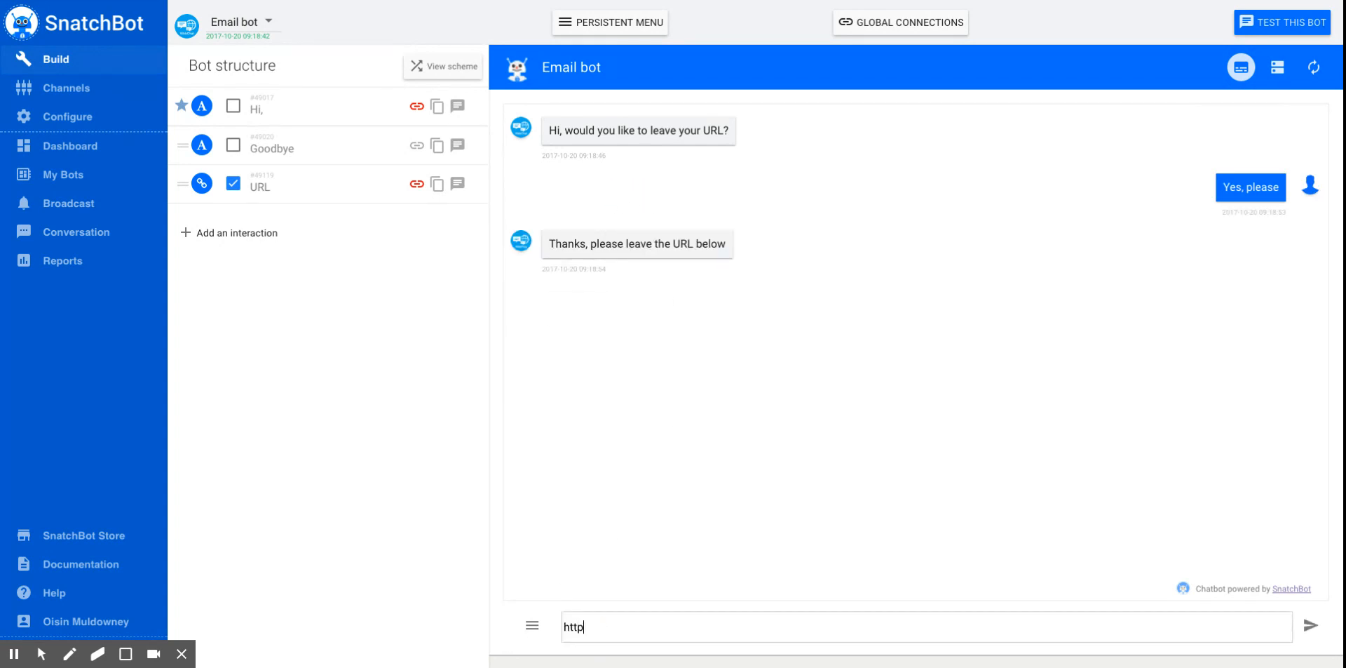
text(snatchbot.me)
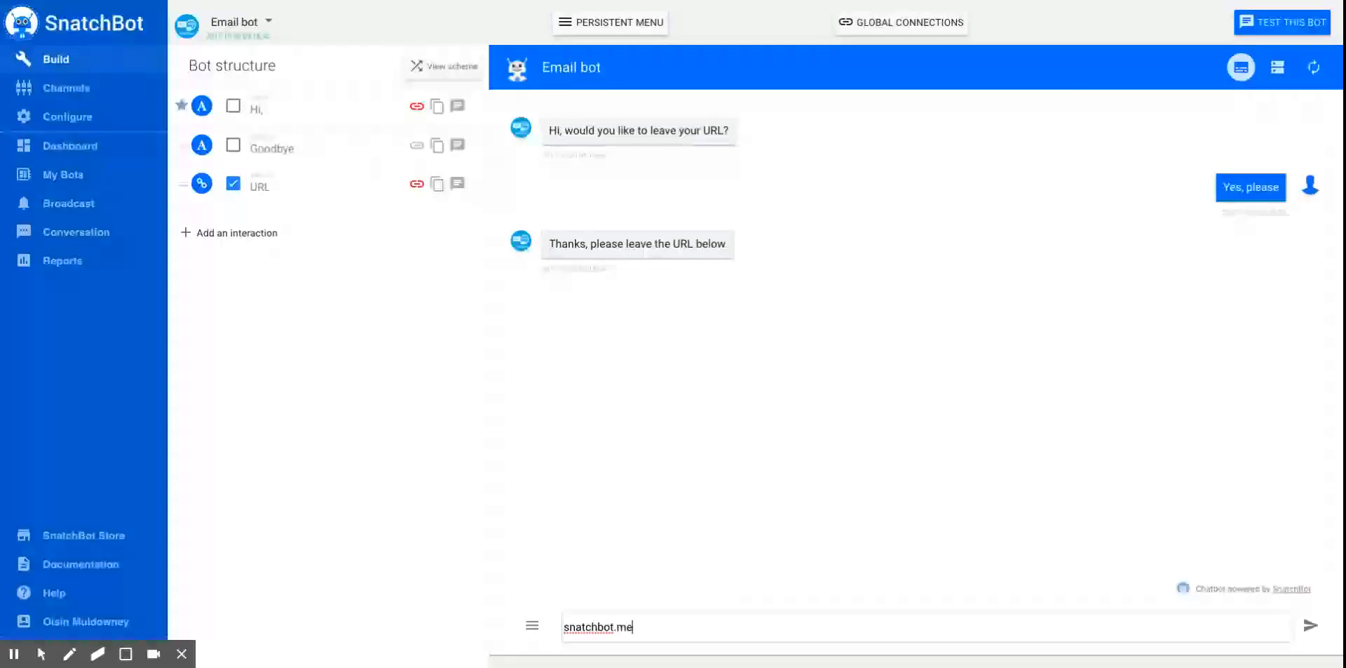
click(1320, 624)
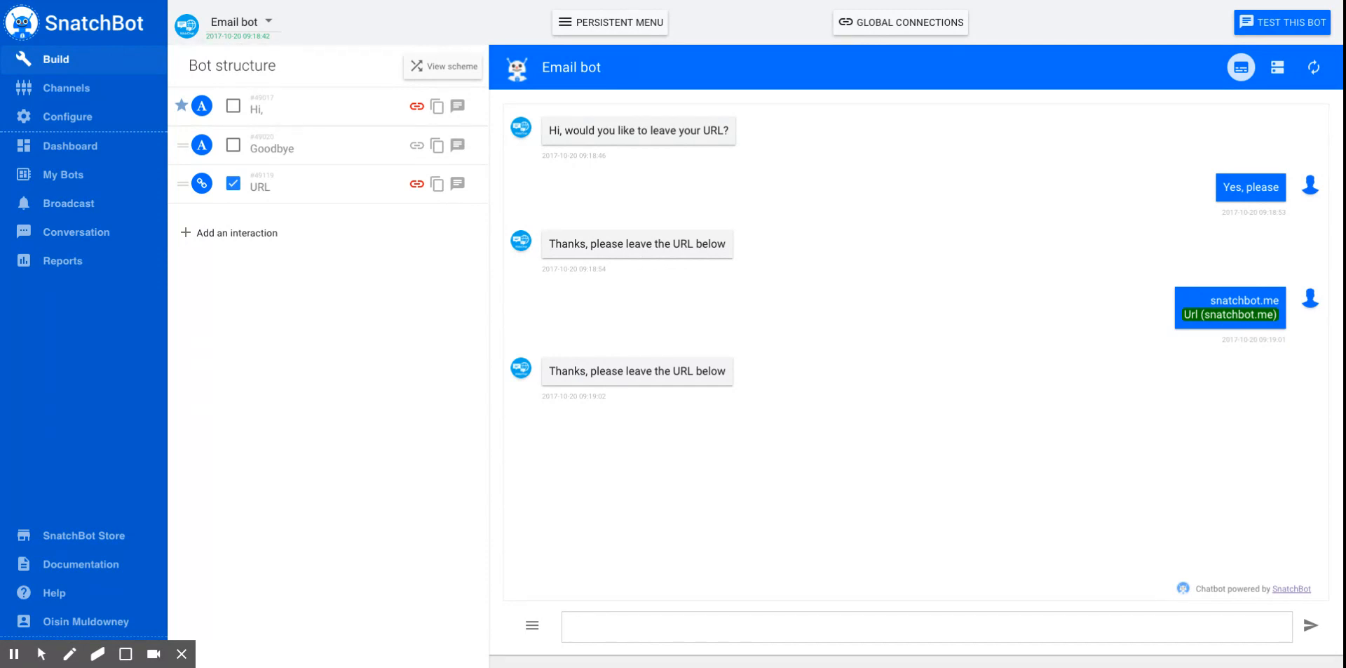
click(603, 625)
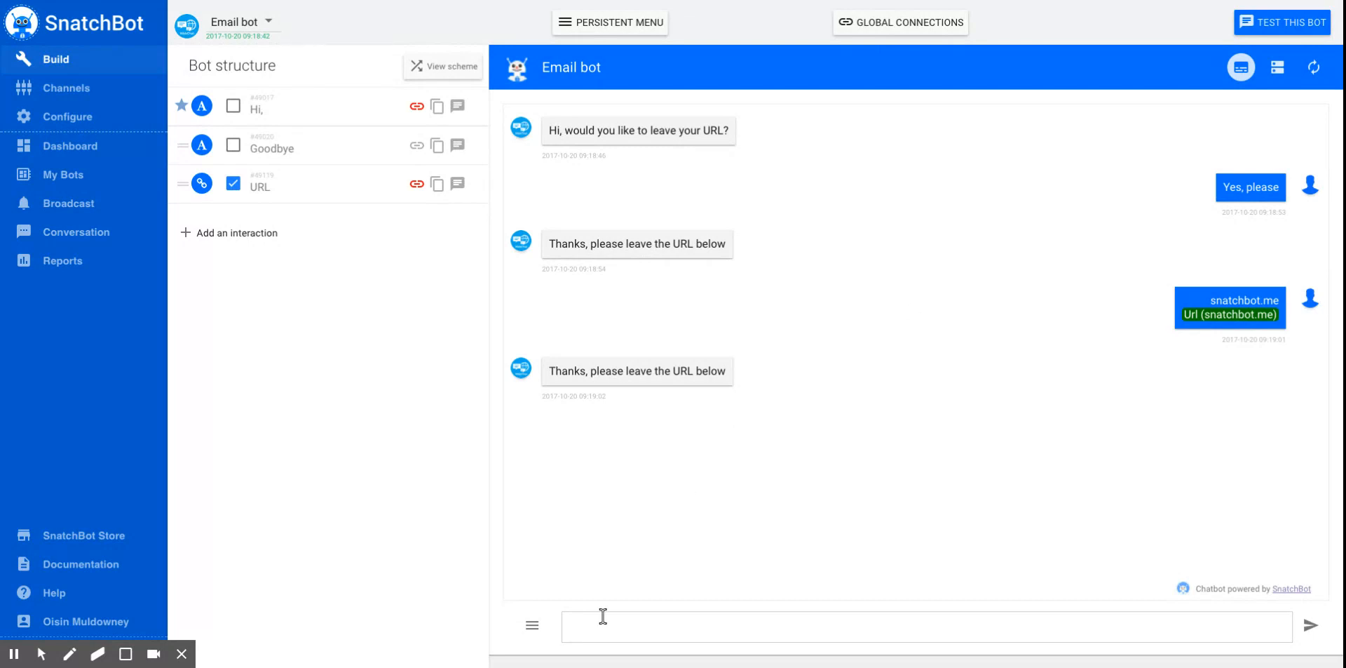
mouse_move(1298, 113)
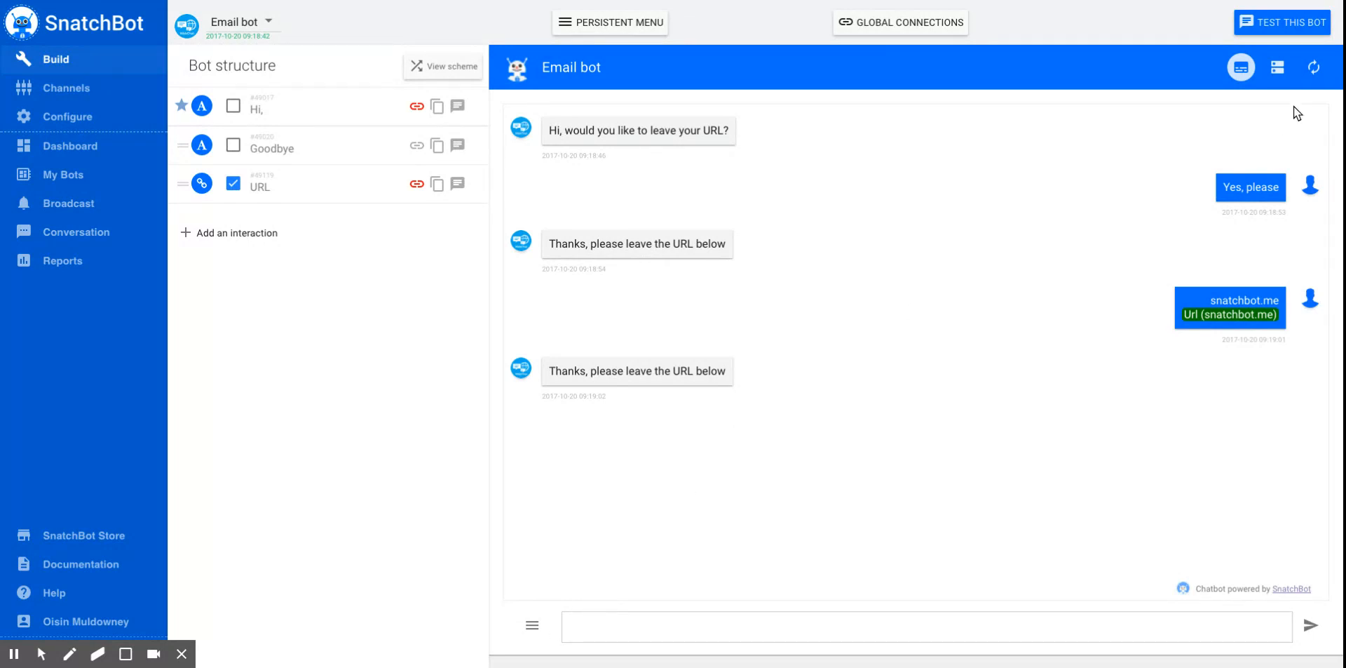
Step: Restart the chat, answer yes and send 'asdfdf' to trigger the invalid-URL error reply
click(1312, 67)
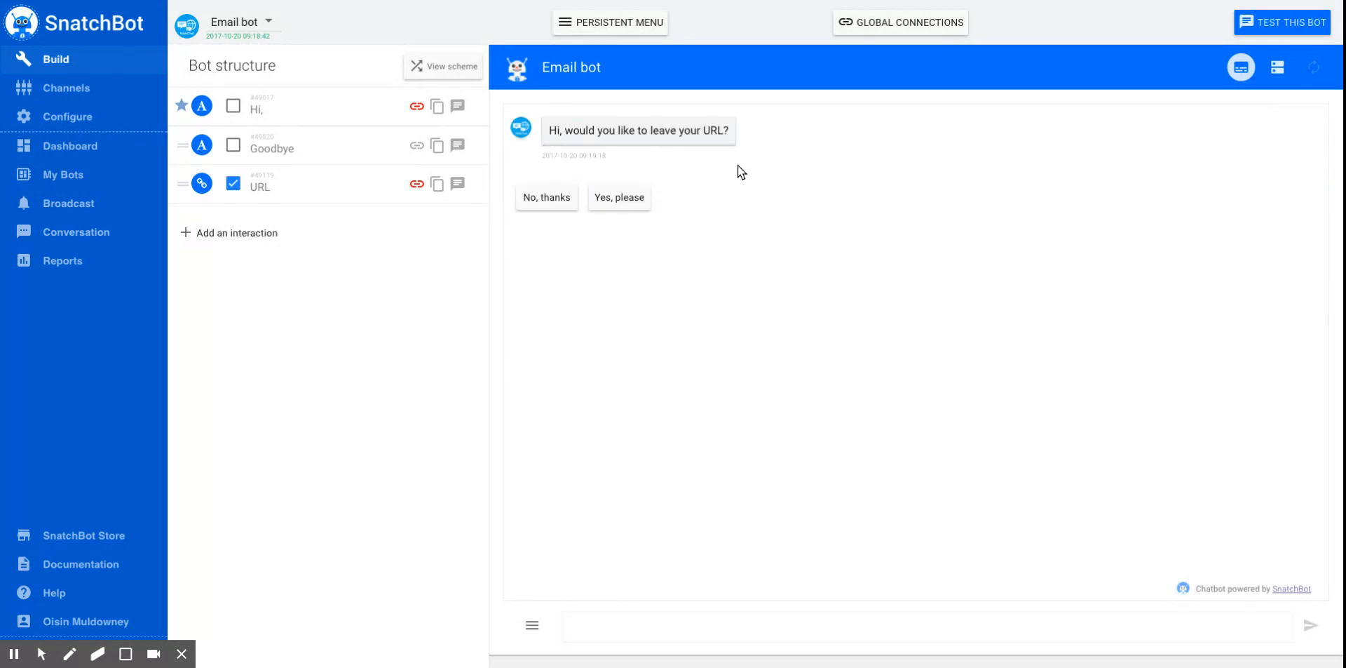
click(618, 198)
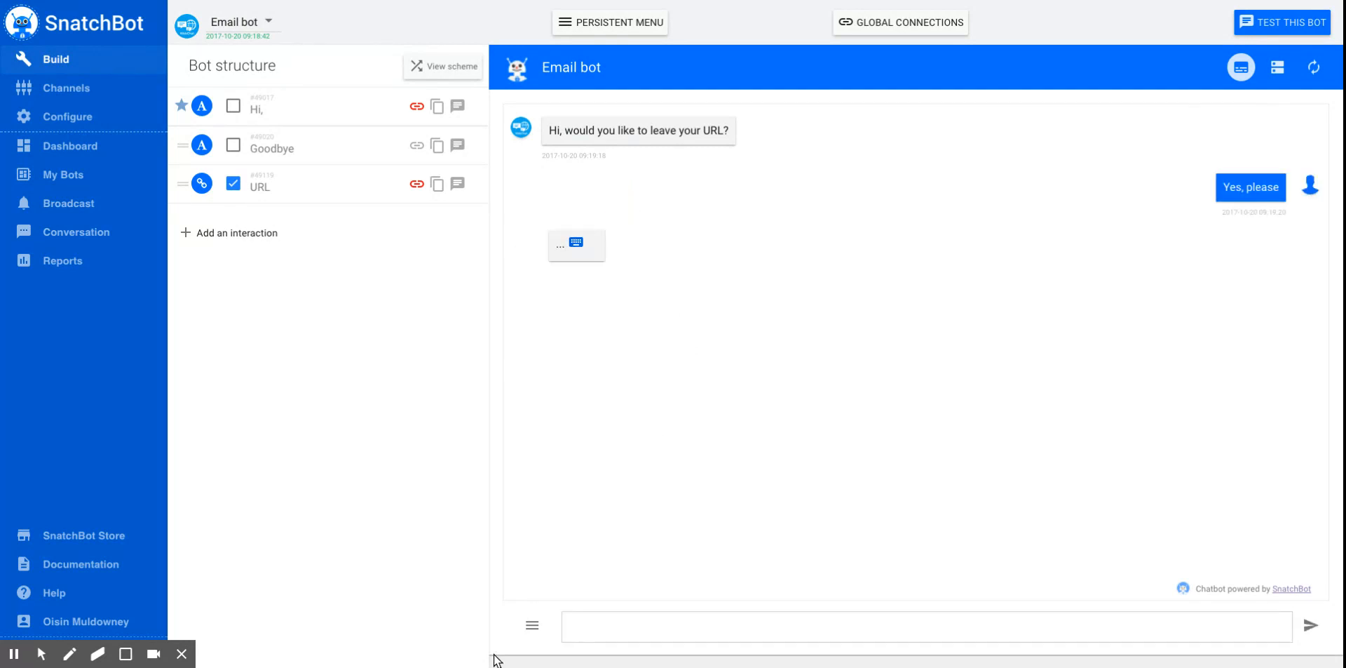
text(asdfdf)
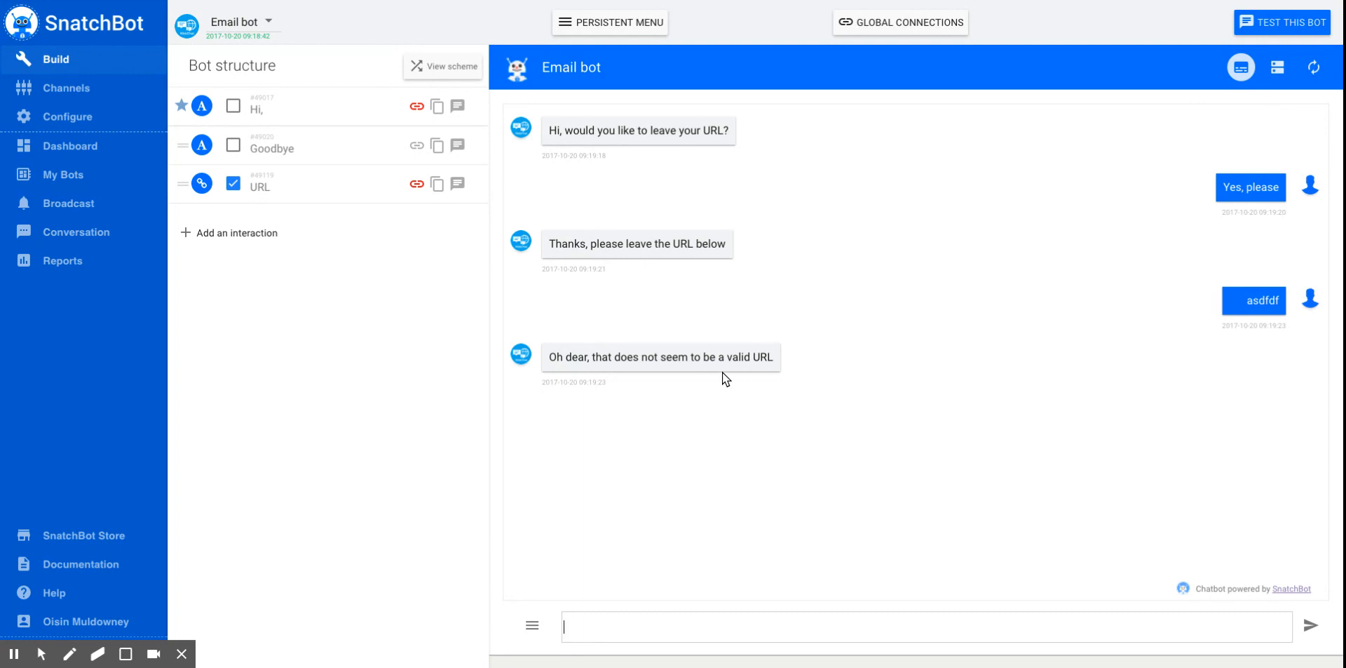
mouse_move(848, 435)
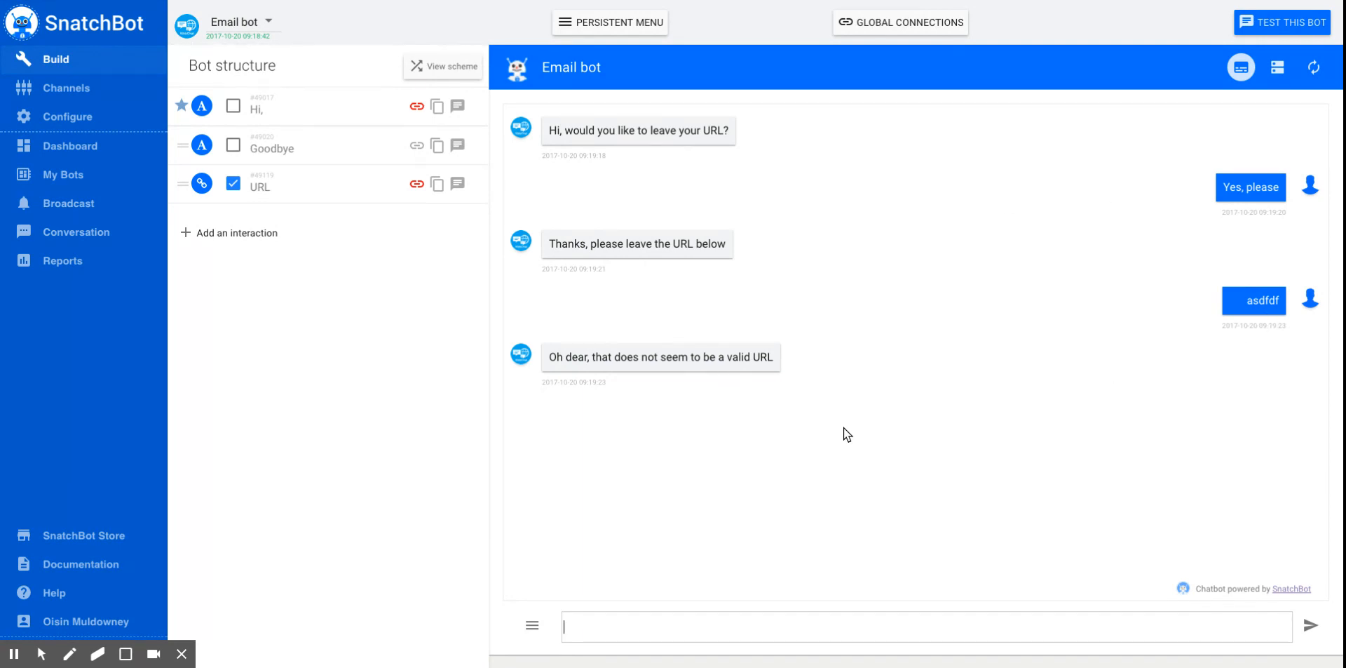